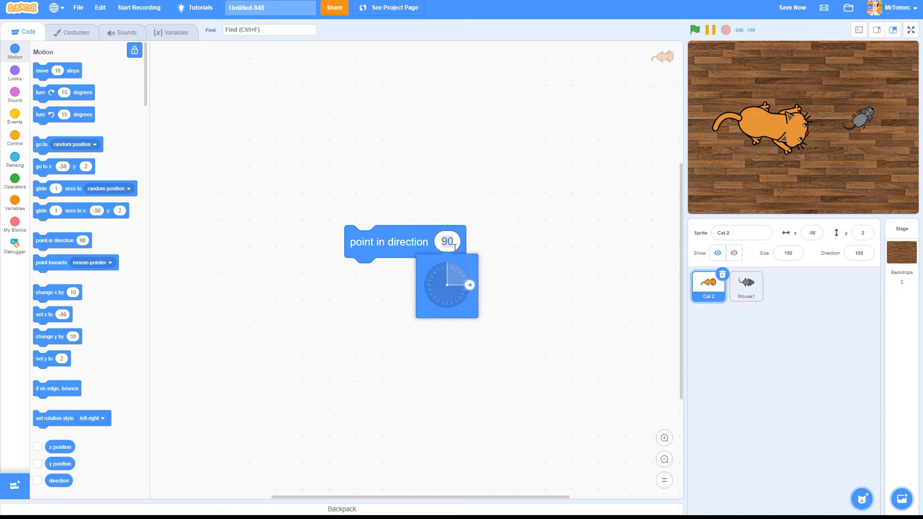
Change the point in direction value to 45, then to -15.
click(469, 285)
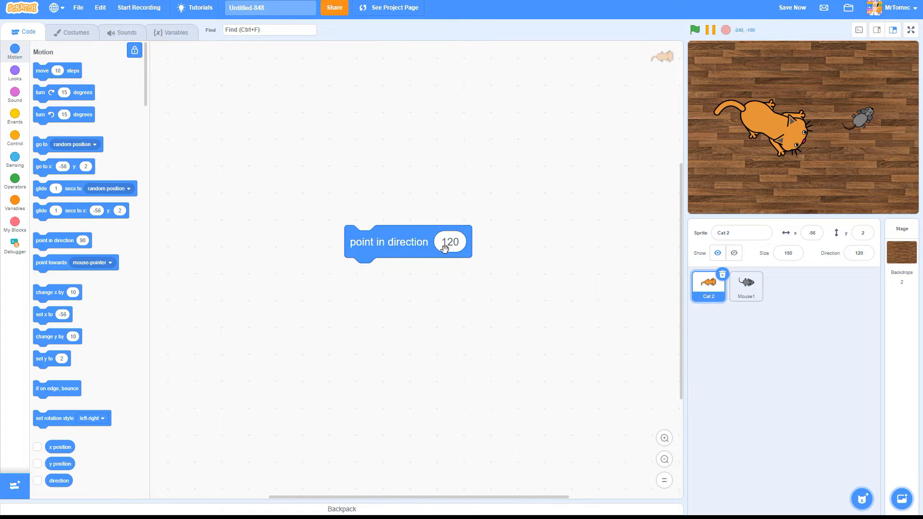
text(45)
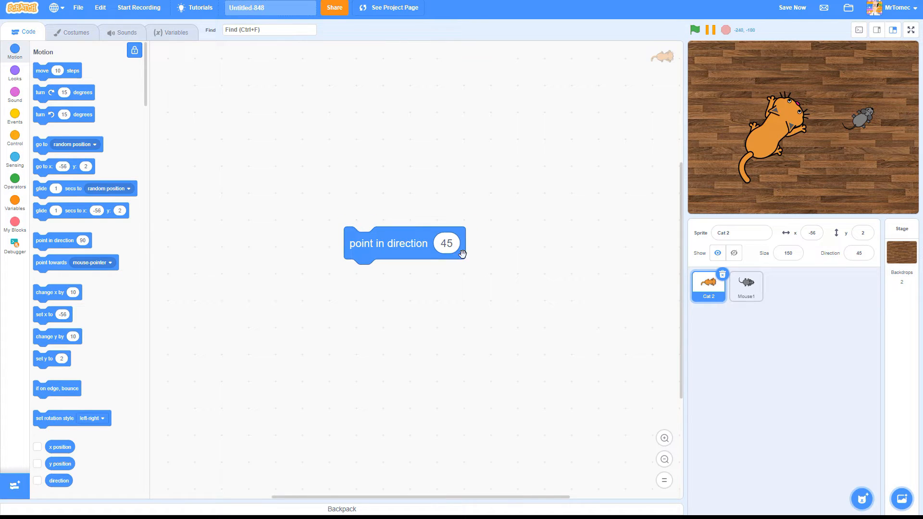
text(-15)
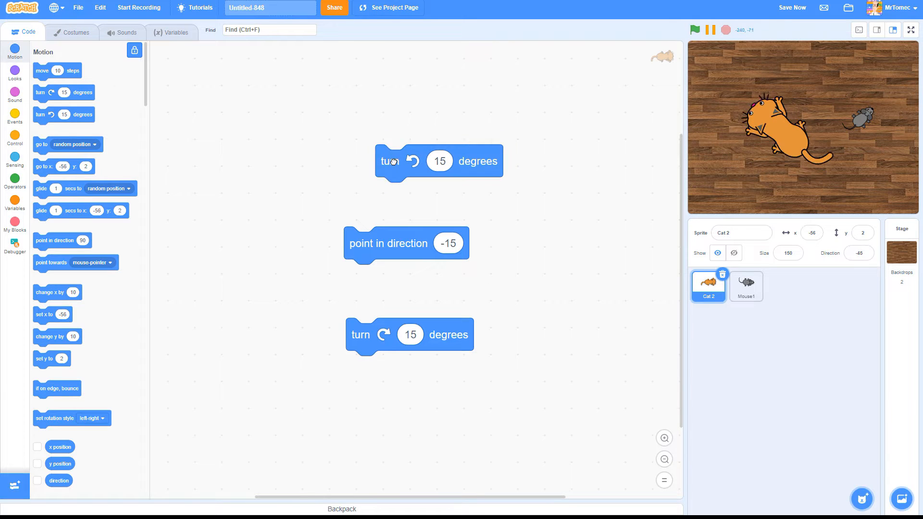
Load the Cat project with its flag script: point 90, go to 0,100, forever turn 3 and move 5.
click(910, 29)
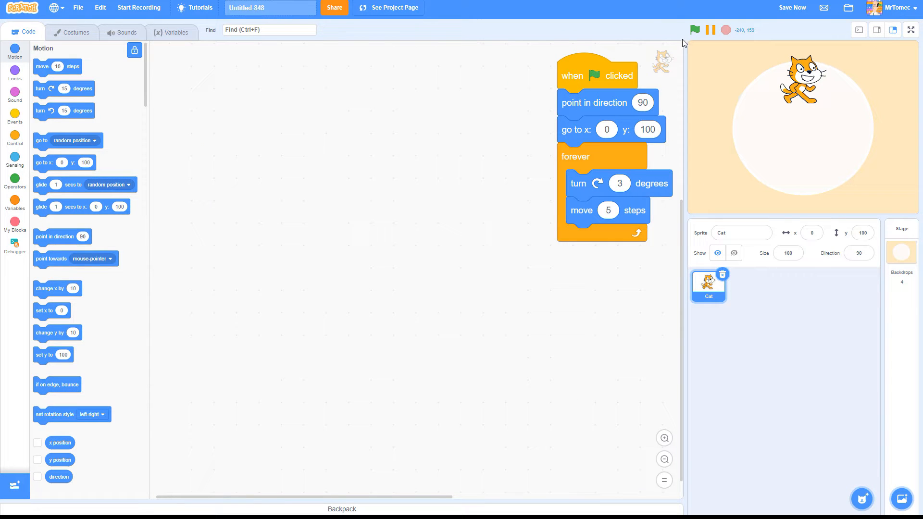
Run the script, then insert a left-right set rotation style block under the flag hat.
click(695, 29)
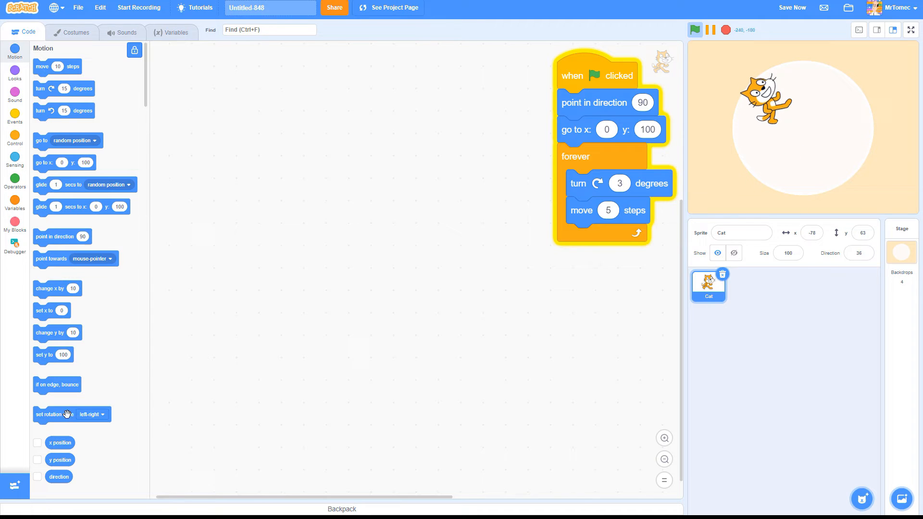
drag(65, 414, 491, 289)
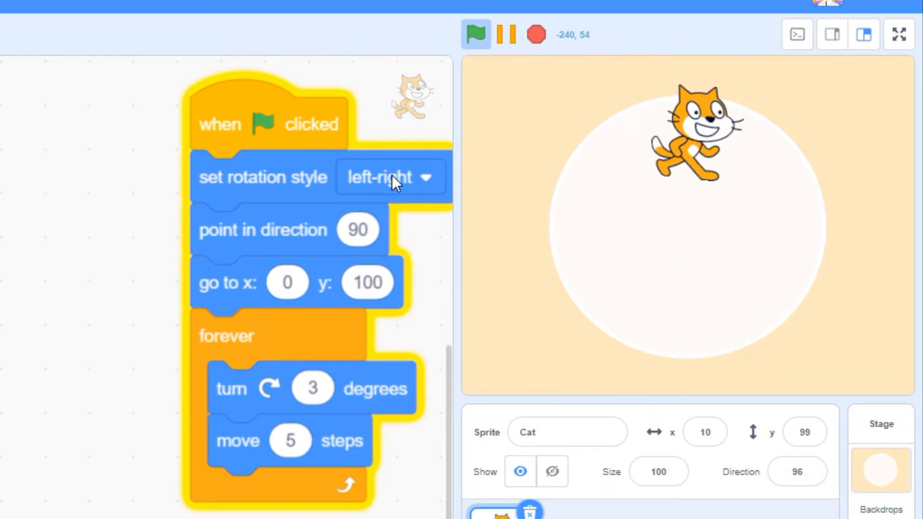
click(389, 177)
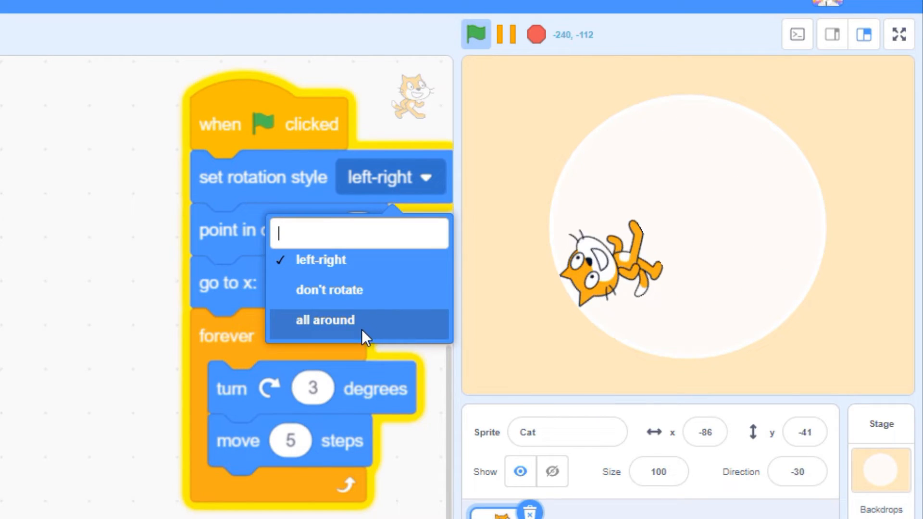
click(324, 320)
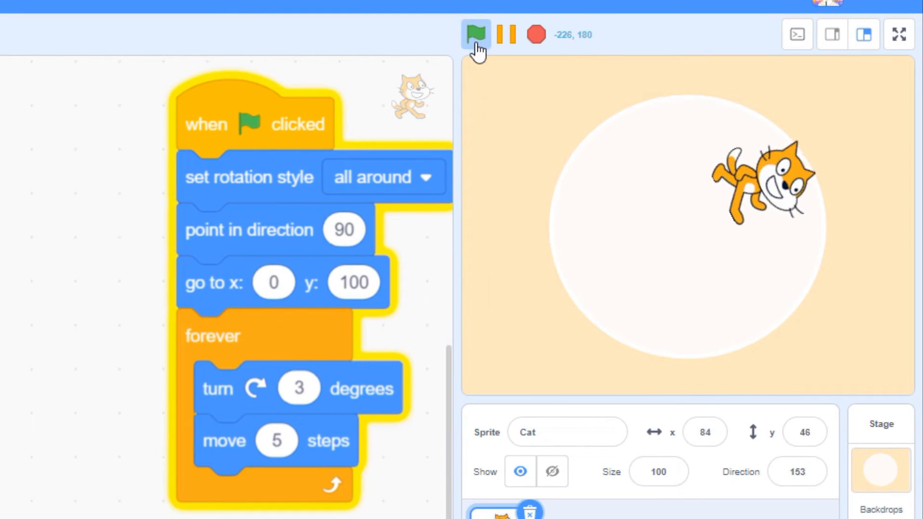
click(475, 34)
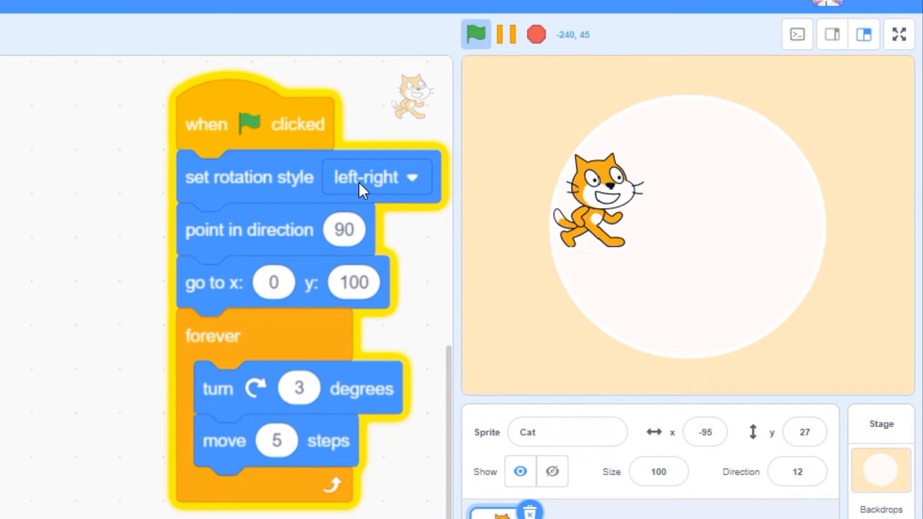
Switch the rotation style to don't rotate and run the script.
click(375, 177)
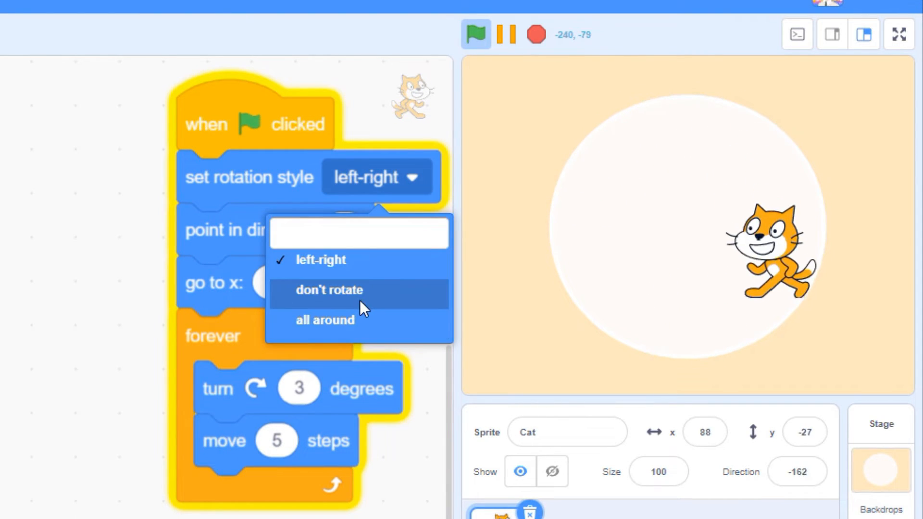
click(328, 290)
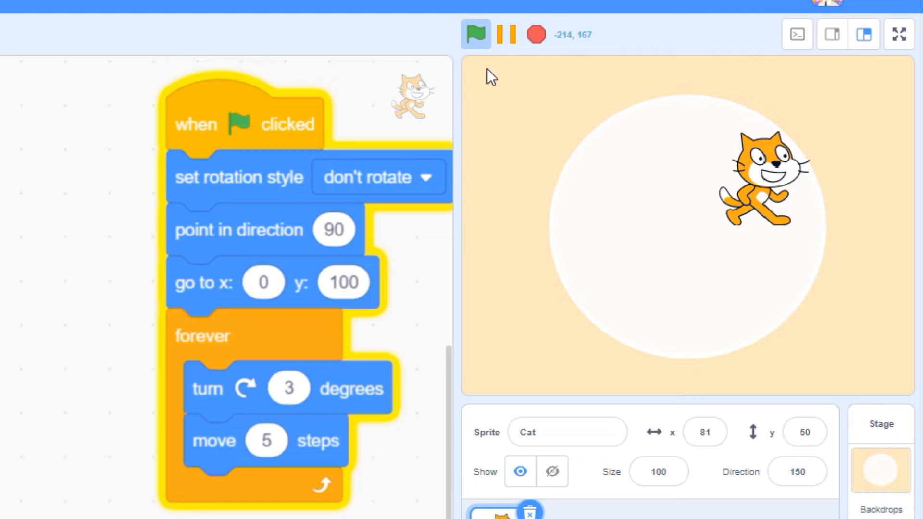
click(534, 34)
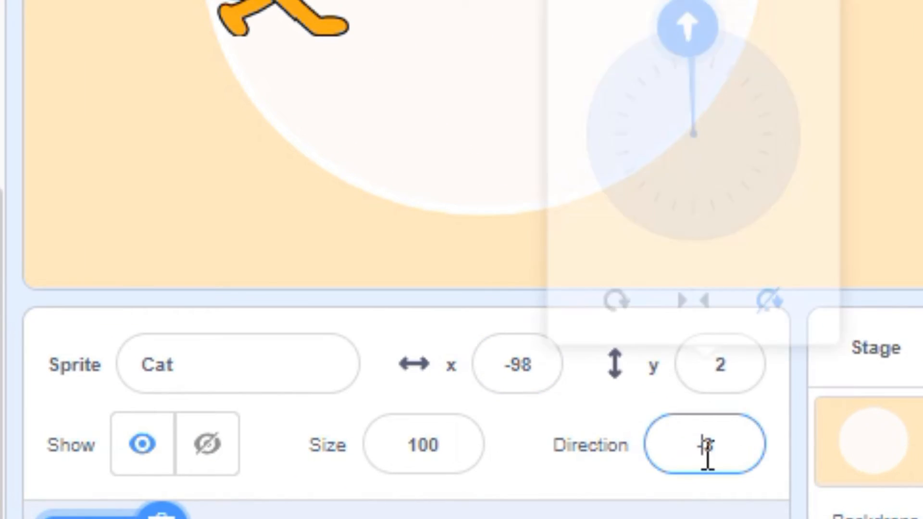
Enter -3 in the Cat sprite's Direction field.
text(-3)
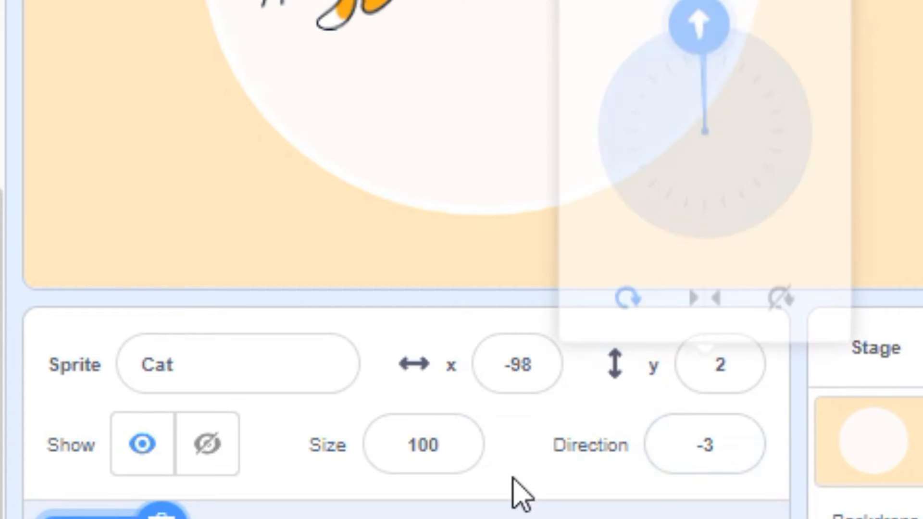